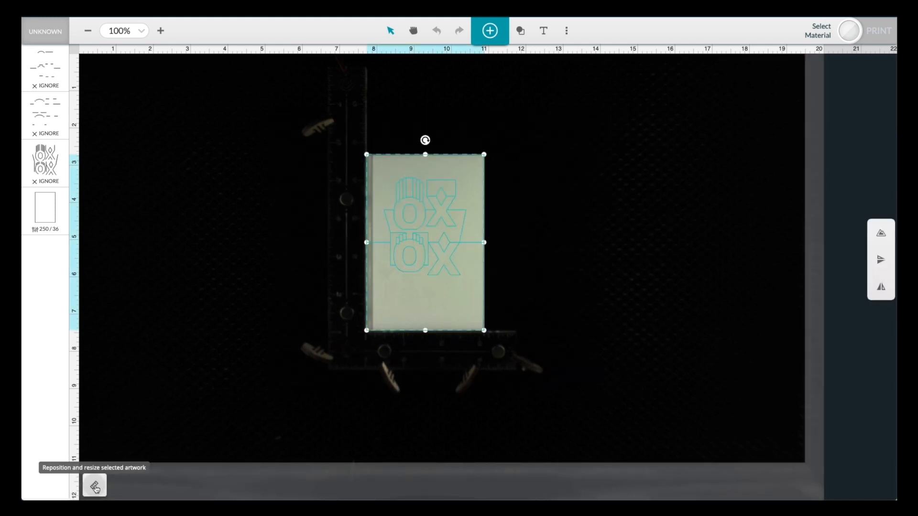
Step: Set the card design's X position to 7.786 in via the Reposition and resize panel
{"action": "left_click", "coordinate": [95, 489]}
{"action": "type", "text": "7.7865"}
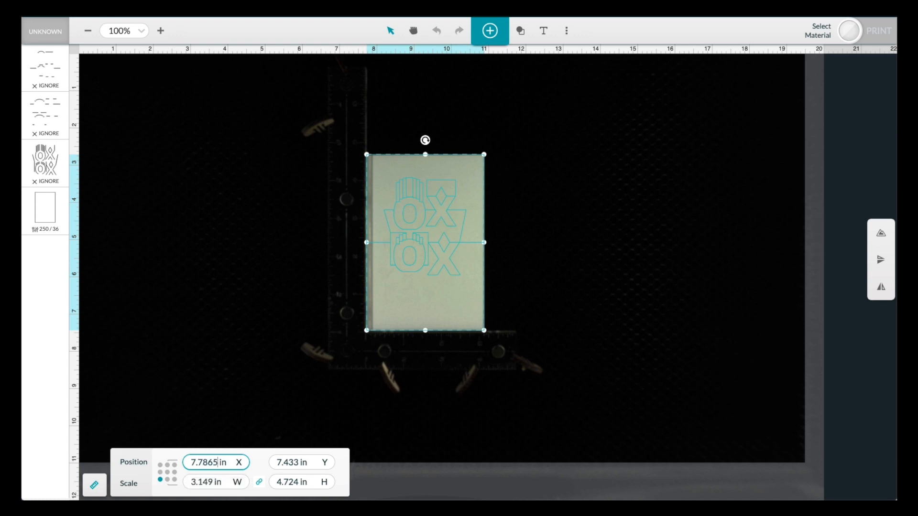
{"action": "left_click", "coordinate": [300, 462]}
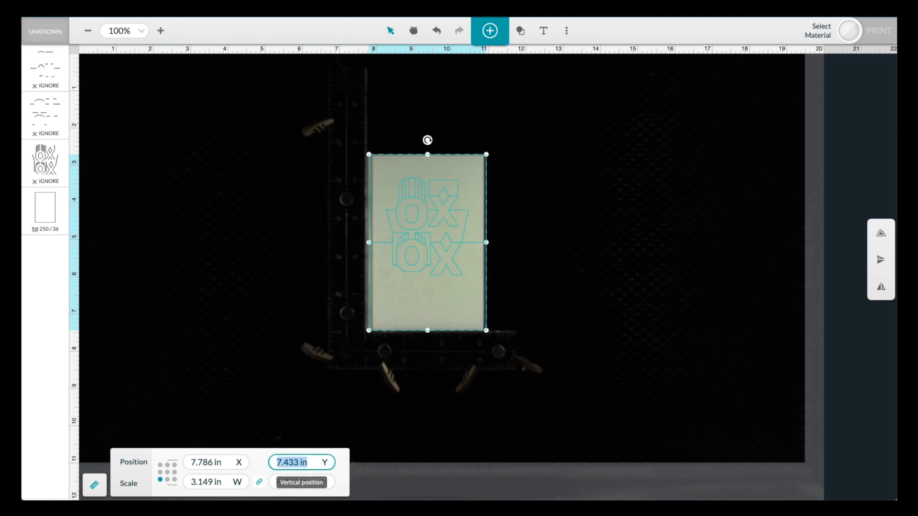